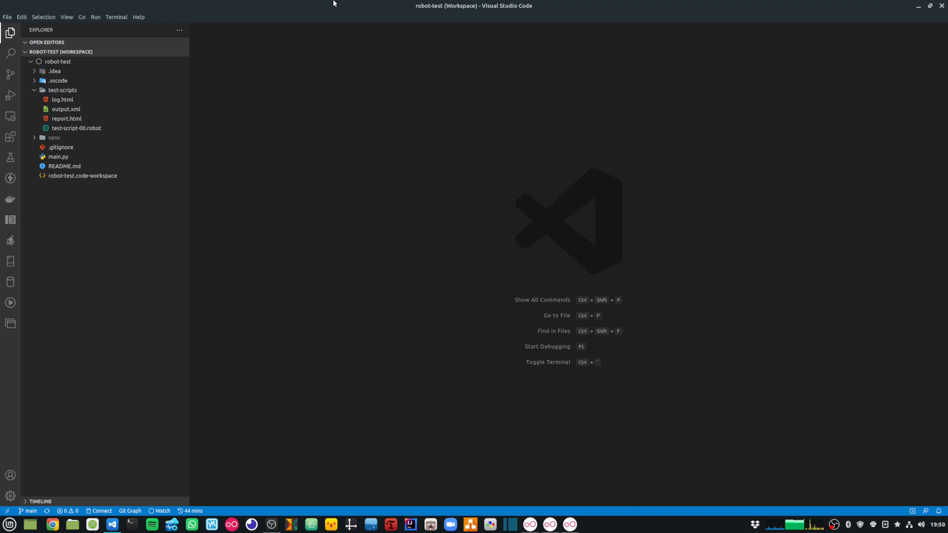
Open test-script-00.robot from test-scripts and select the word 'Browsers' in it
double_click(77, 128)
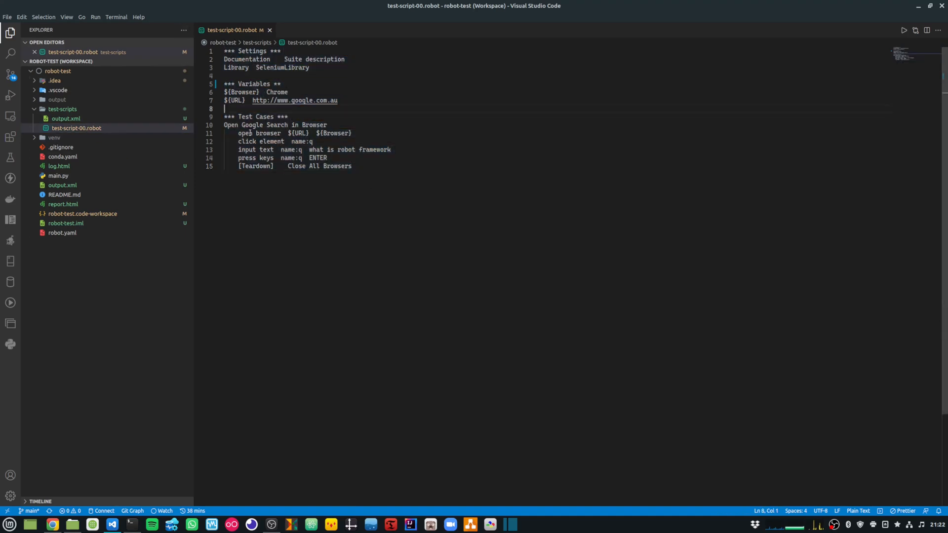
double_click(339, 166)
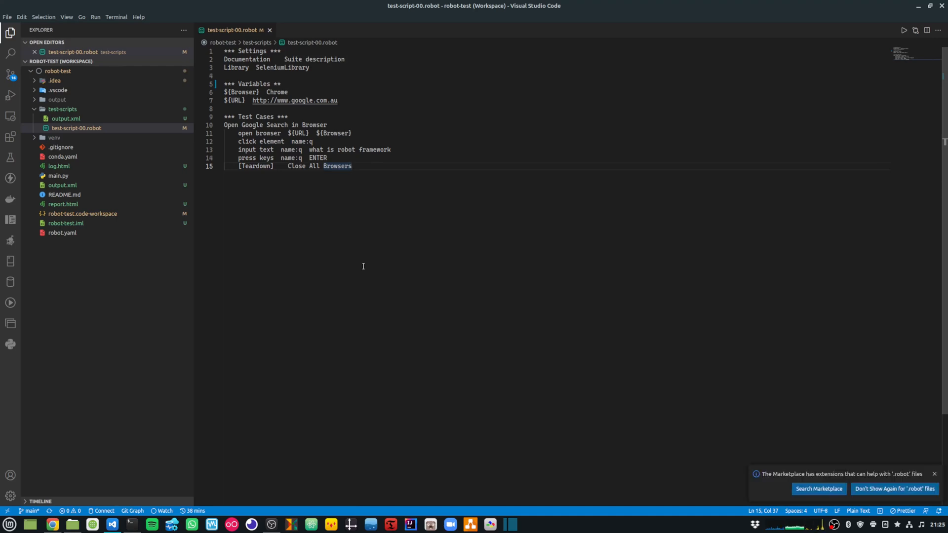
Search extensions for 'robocorp' and install Robocorp Code and Robot Framework Language Server
click(9, 138)
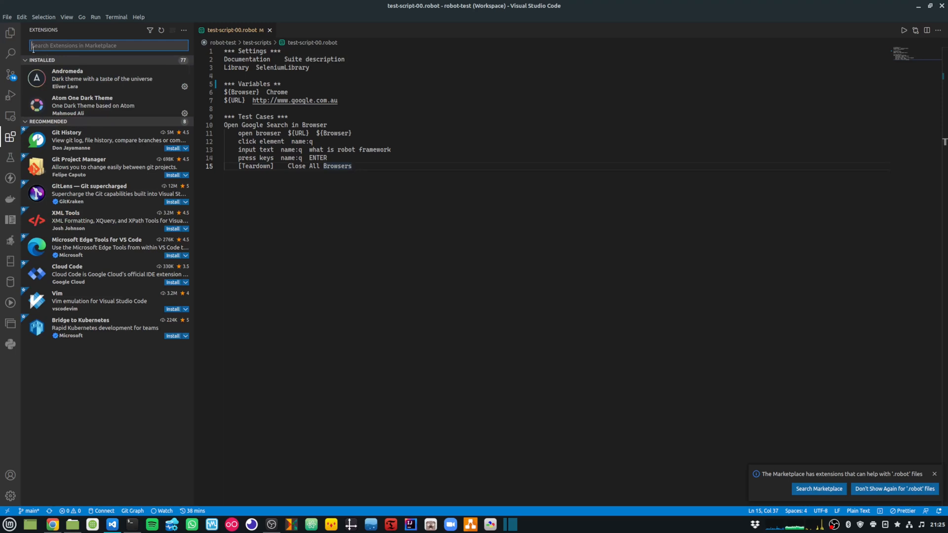
text(robocorp)
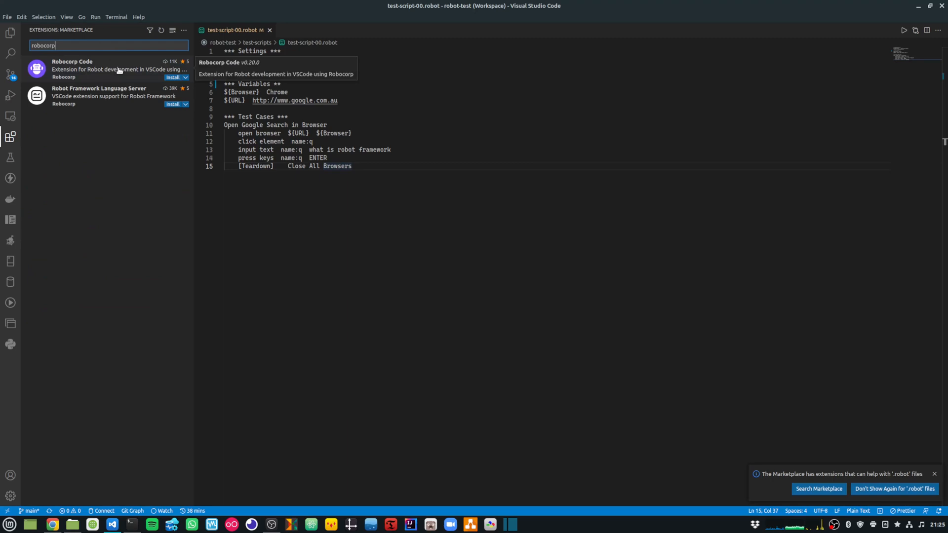
mouse_move(118, 77)
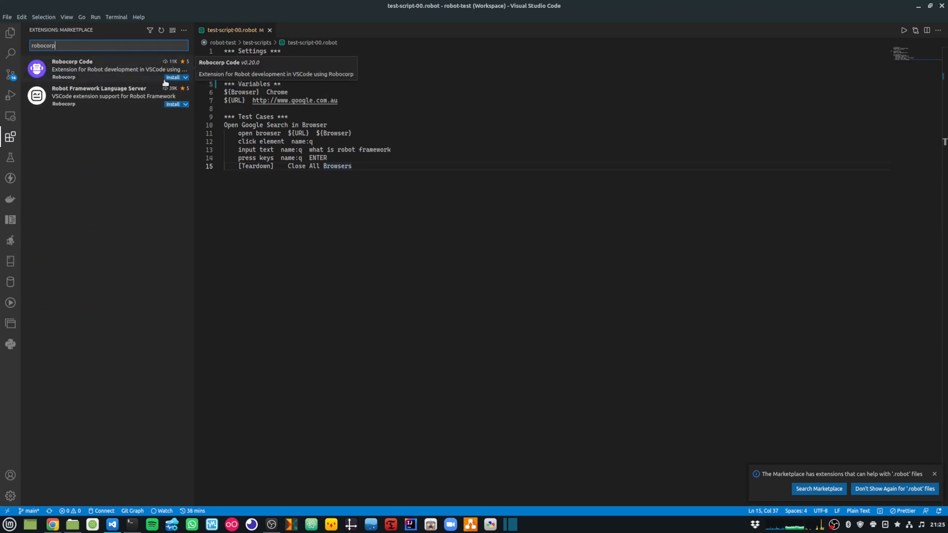
click(72, 68)
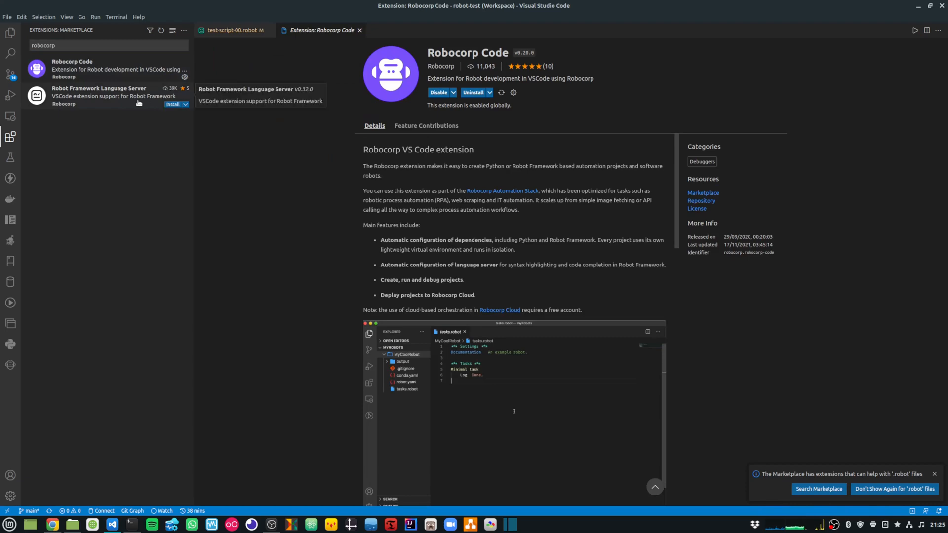
click(99, 95)
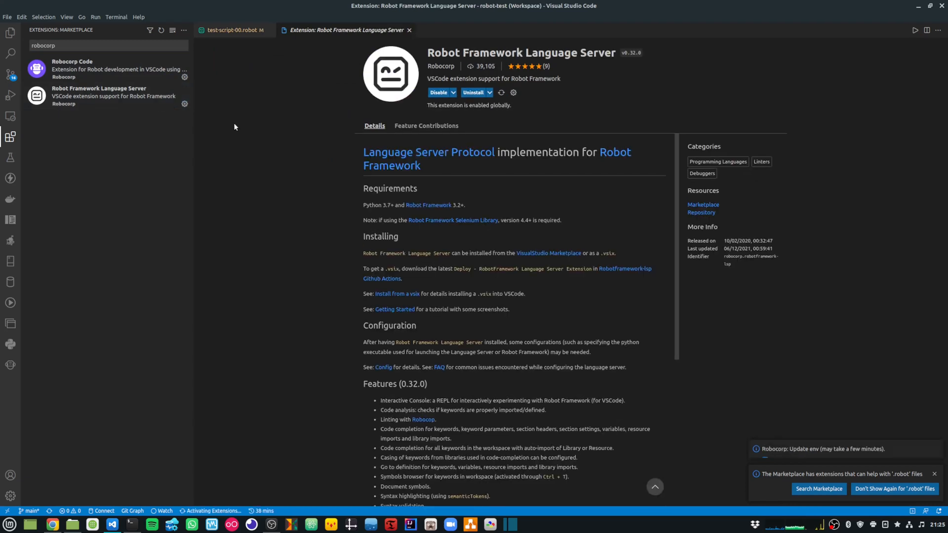
text(robot framework)
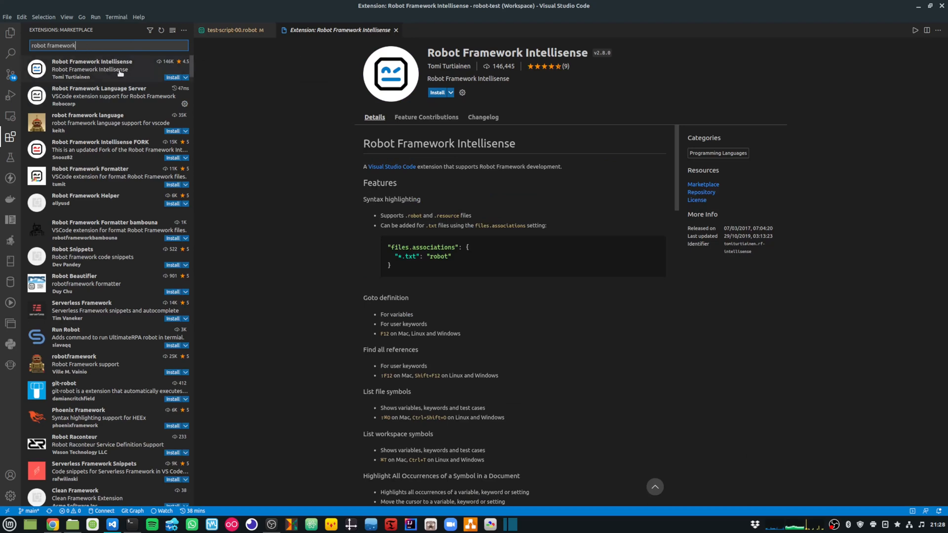
mouse_move(566, 79)
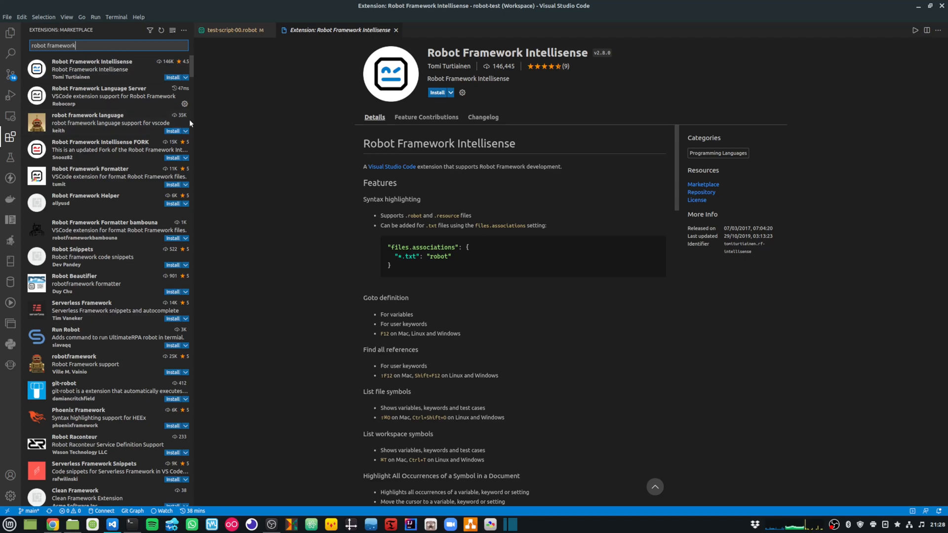
Search the extensions marketplace for 'robocorp' again
text(robocorp)
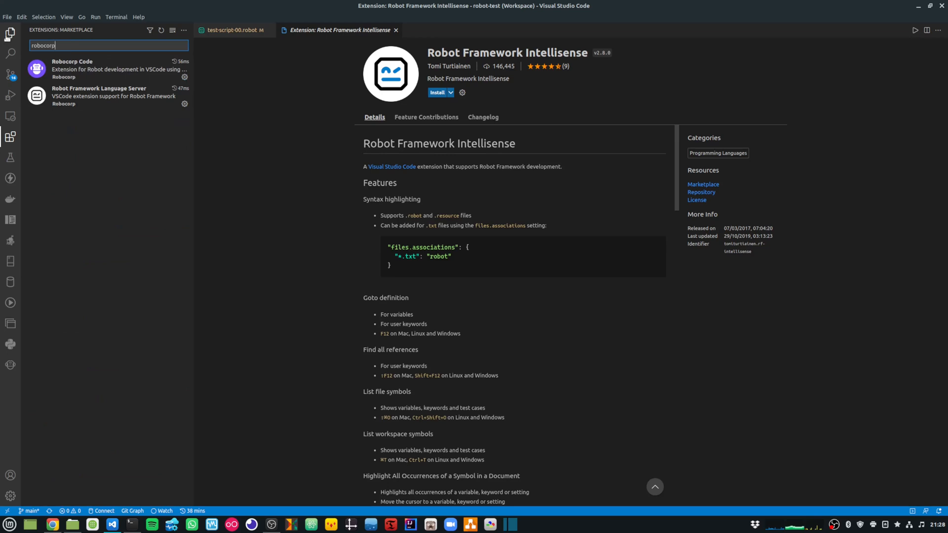
mouse_move(118, 73)
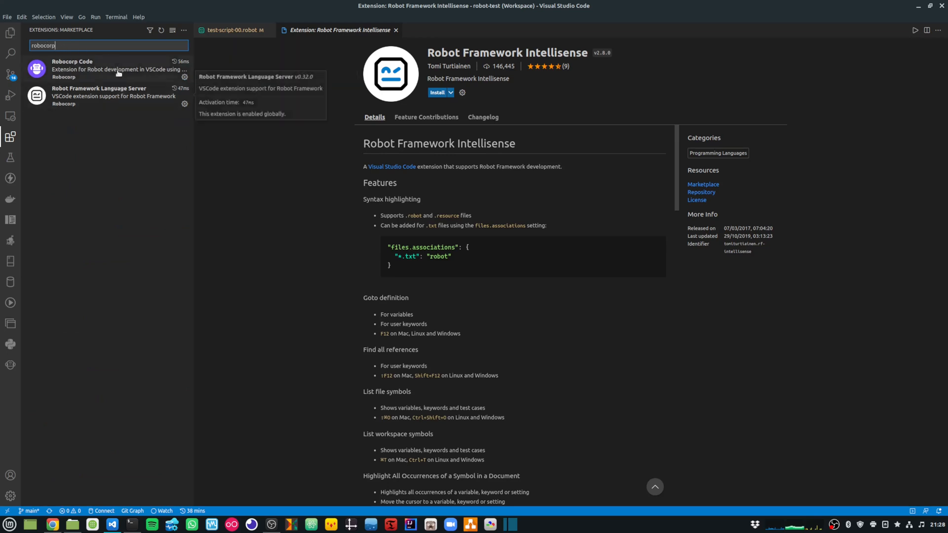
mouse_move(178, 131)
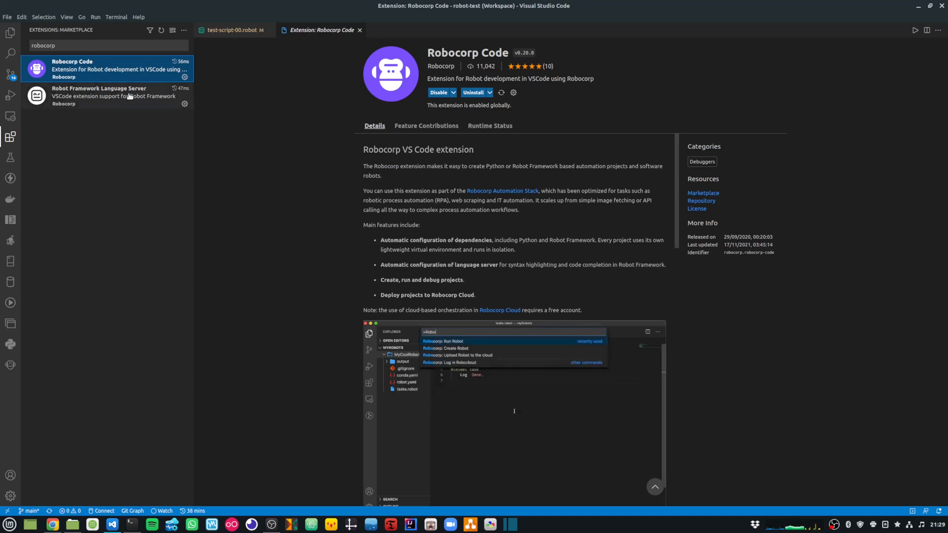
View the Robot Framework Language Server details and dismiss the About version dialog
click(106, 96)
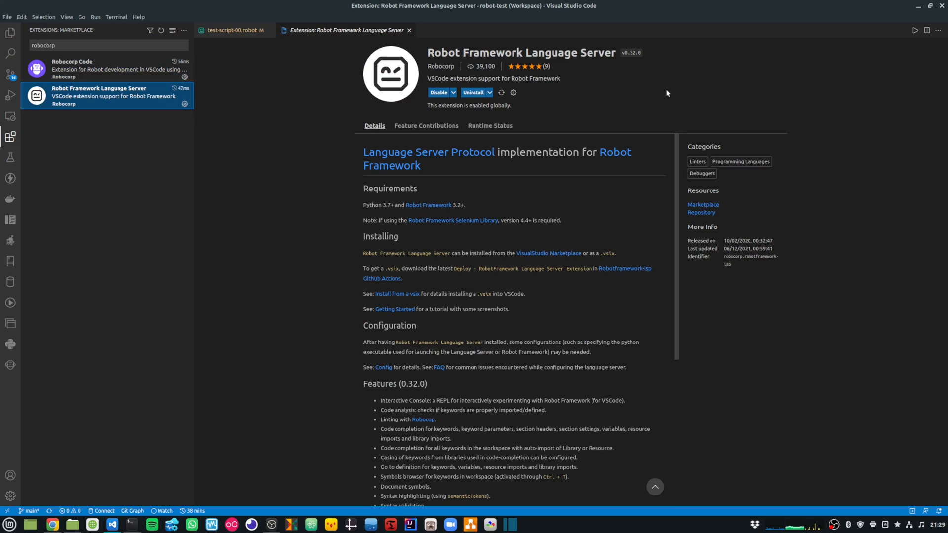
mouse_move(278, 131)
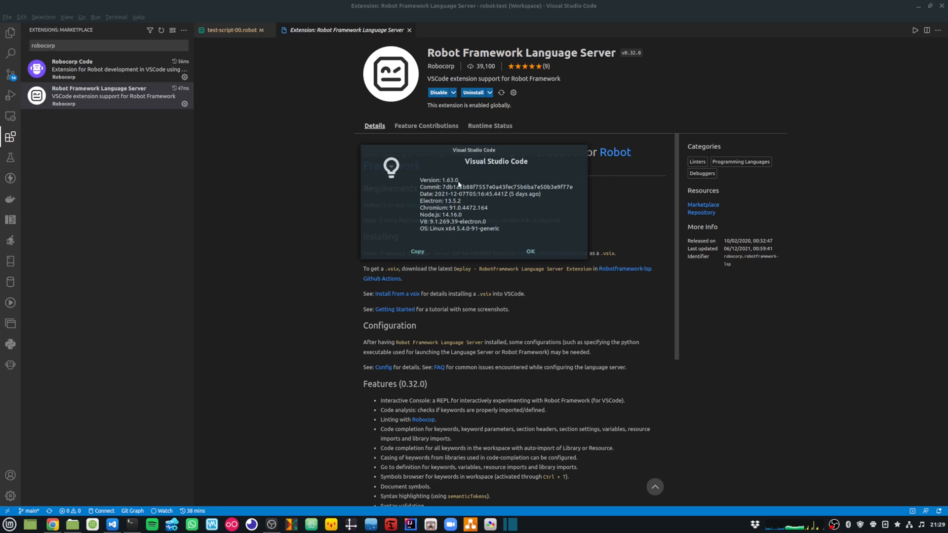
click(529, 251)
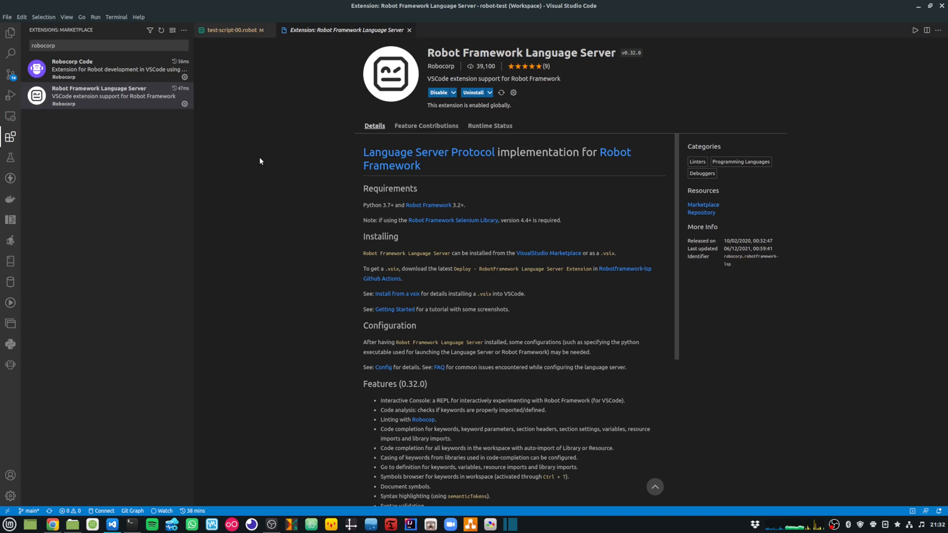
mouse_move(433, 139)
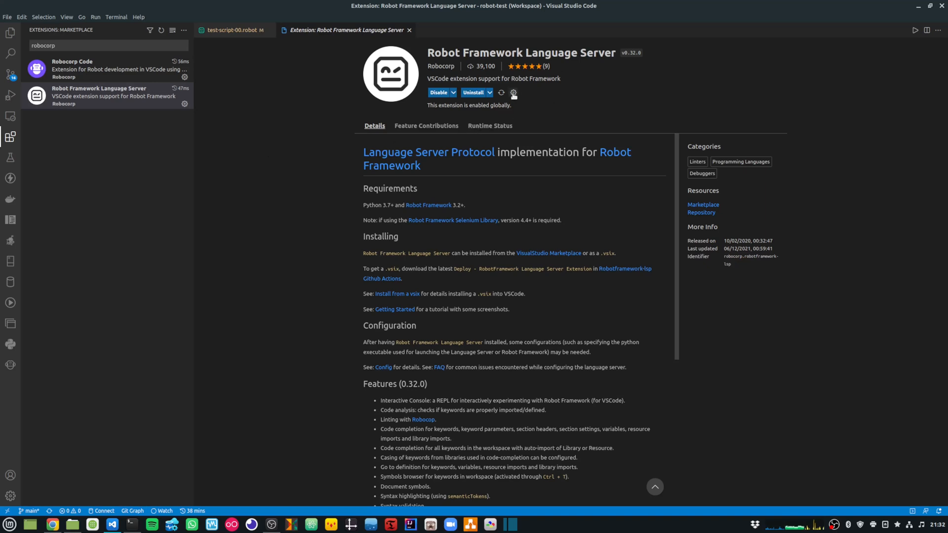
Open Extension Settings for Robot Framework Language Server from its gear menu
click(513, 92)
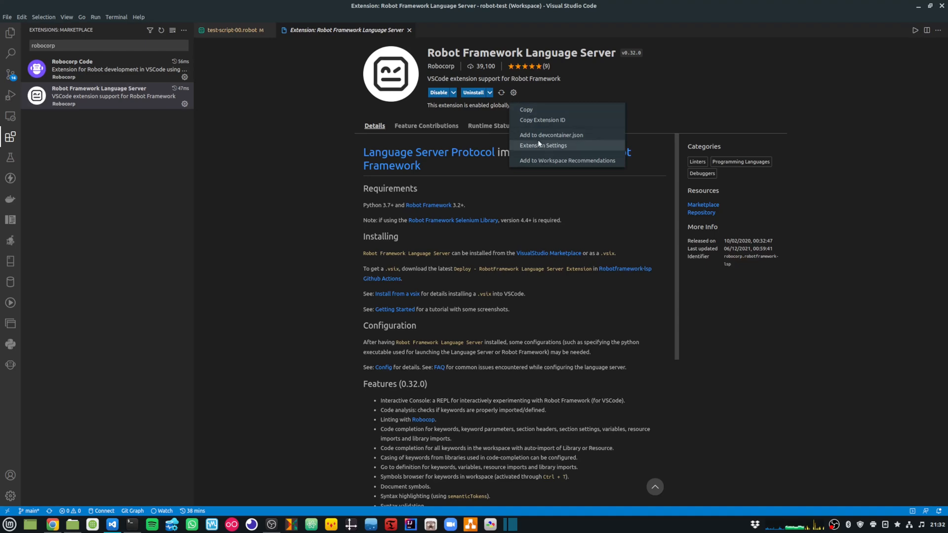
click(542, 145)
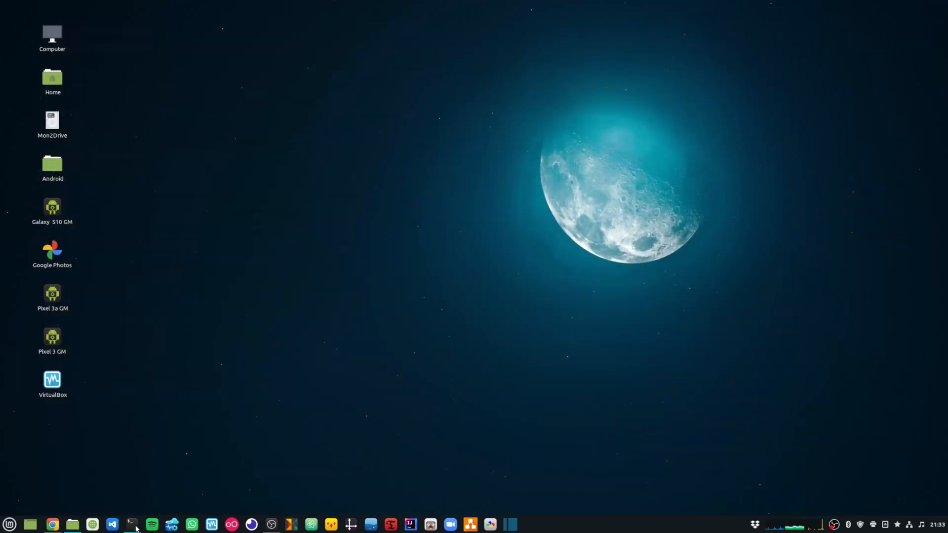
Restore VS Code from the taskbar and switch to the test-script-00.robot tab
click(112, 524)
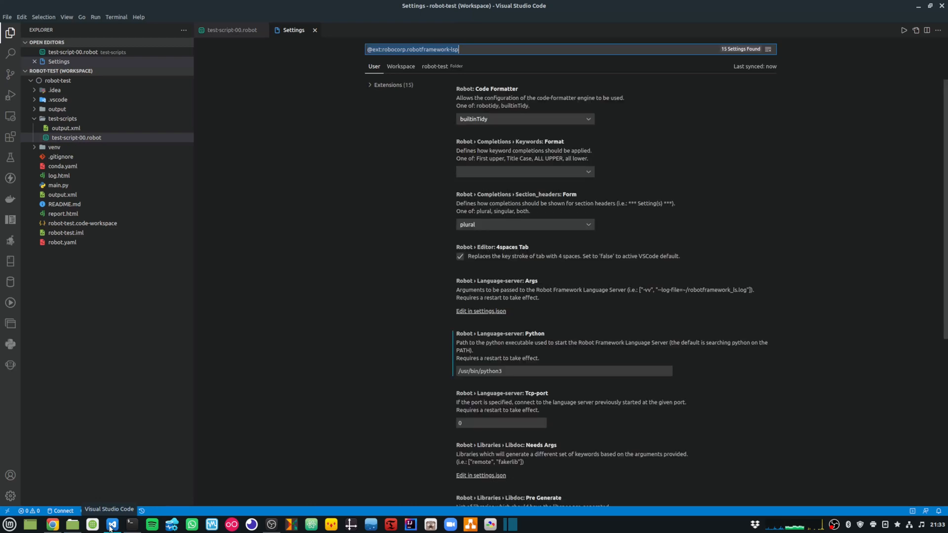
click(233, 30)
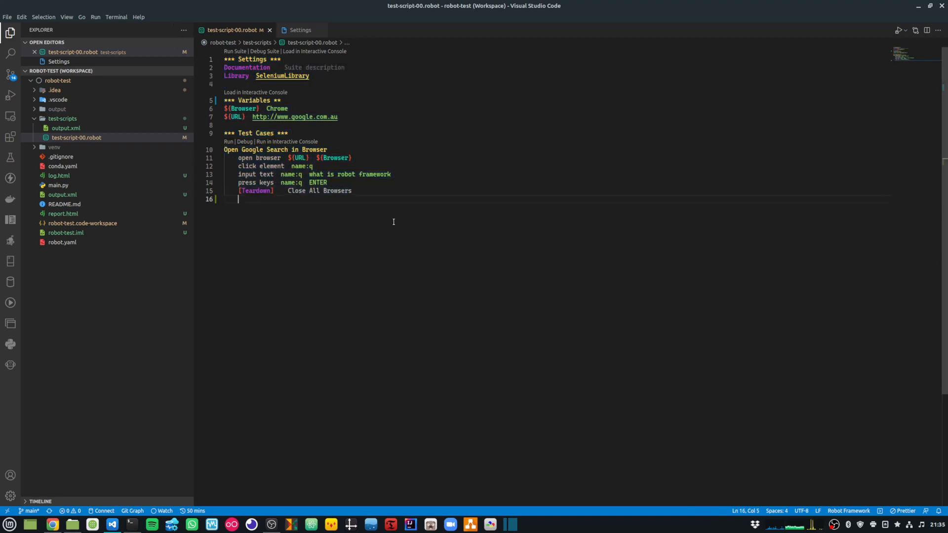
Type 'open' on line 16 to trigger Robot Framework keyword completions
text(o)
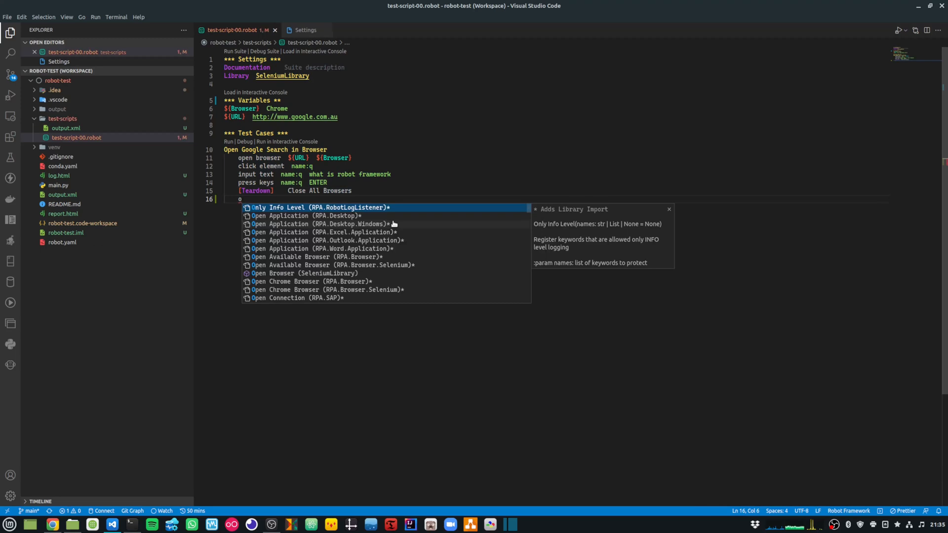
text(pen)
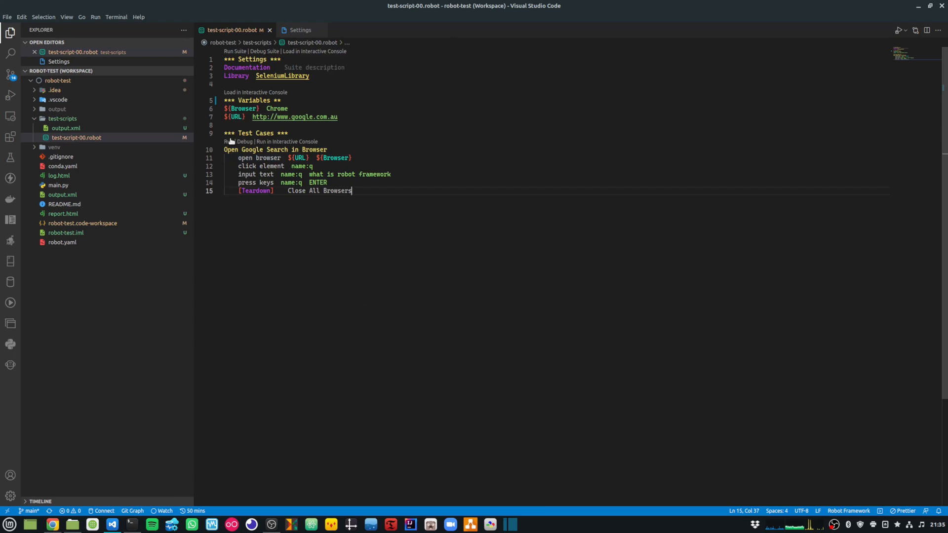
mouse_move(269, 51)
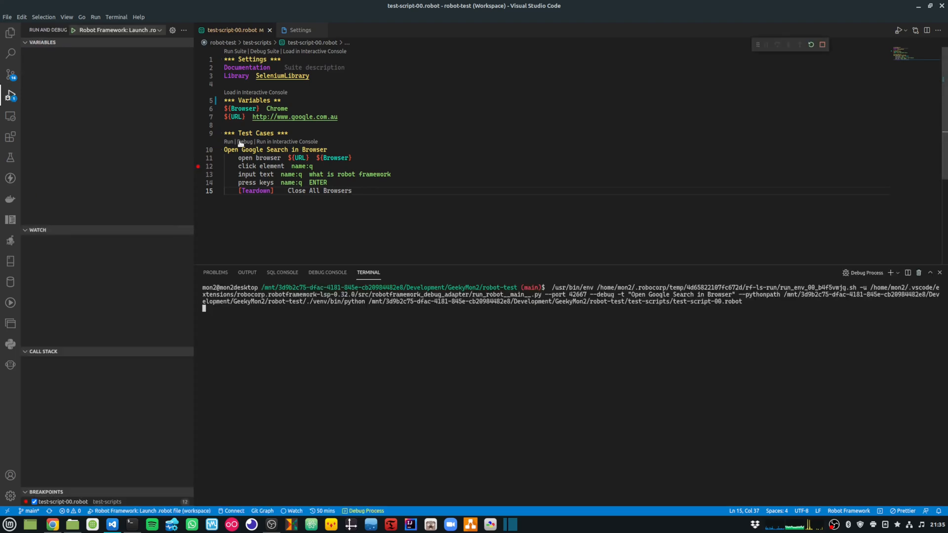
Debug the Open Google Search in Browser test to line 12 and inspect ${Browser}
click(327, 272)
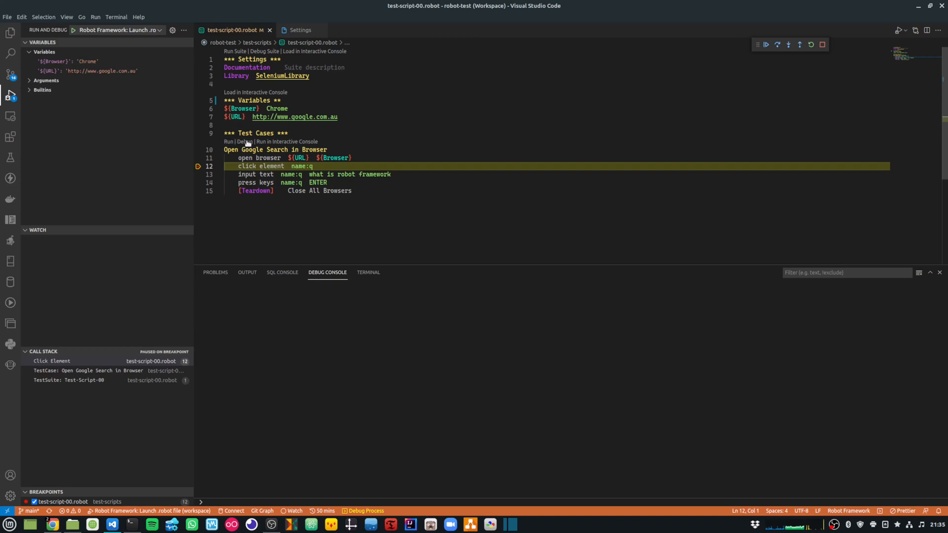
mouse_move(303, 172)
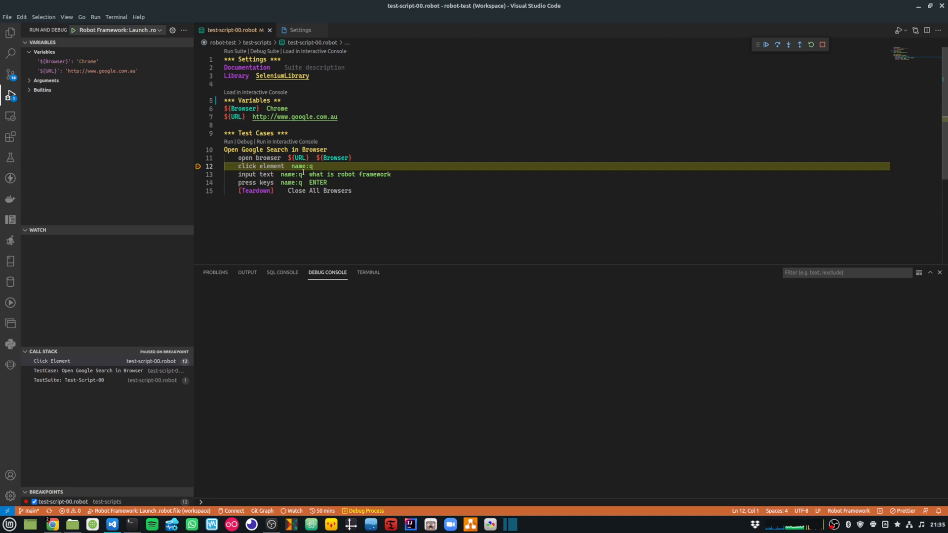
mouse_move(226, 168)
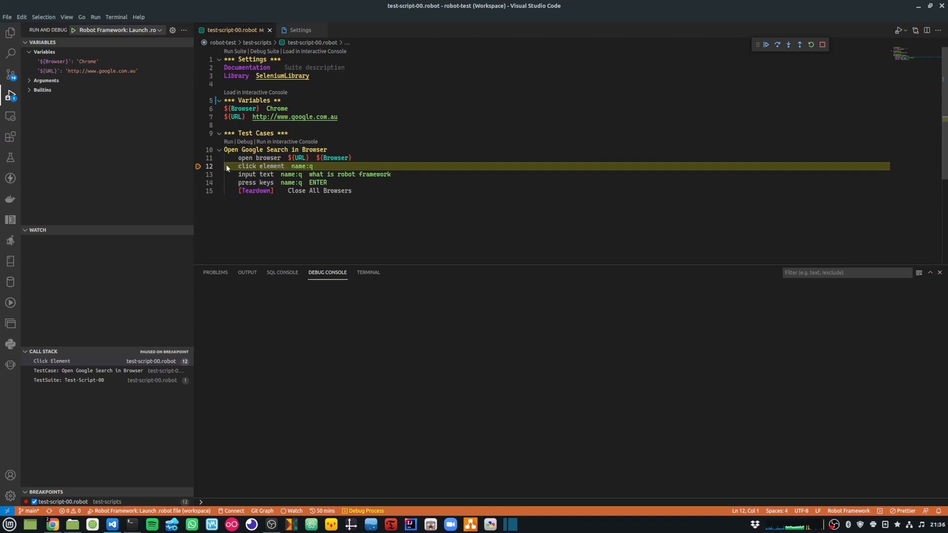
click(352, 158)
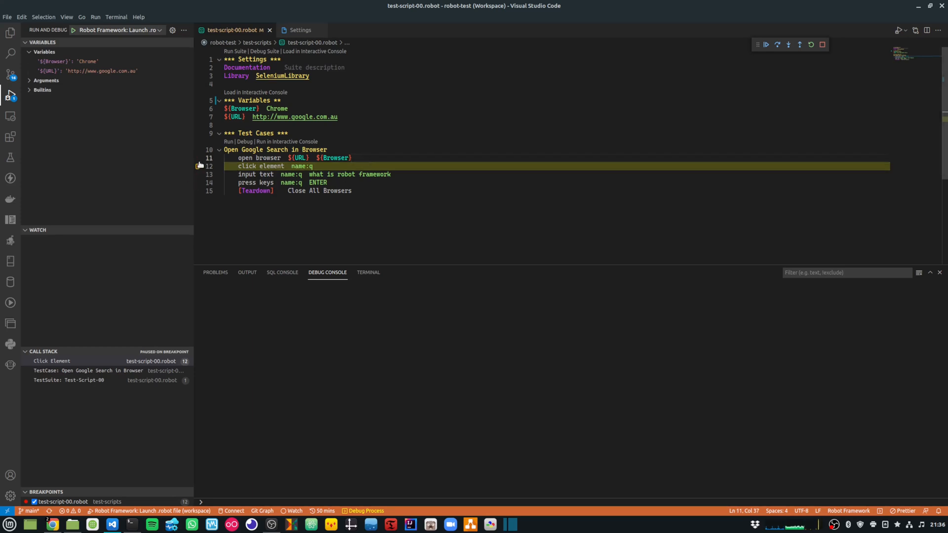
click(66, 61)
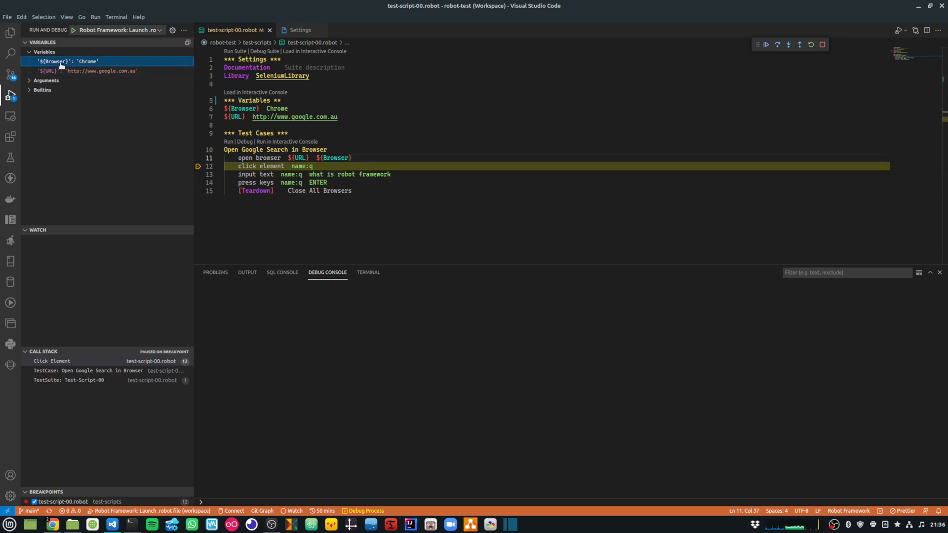